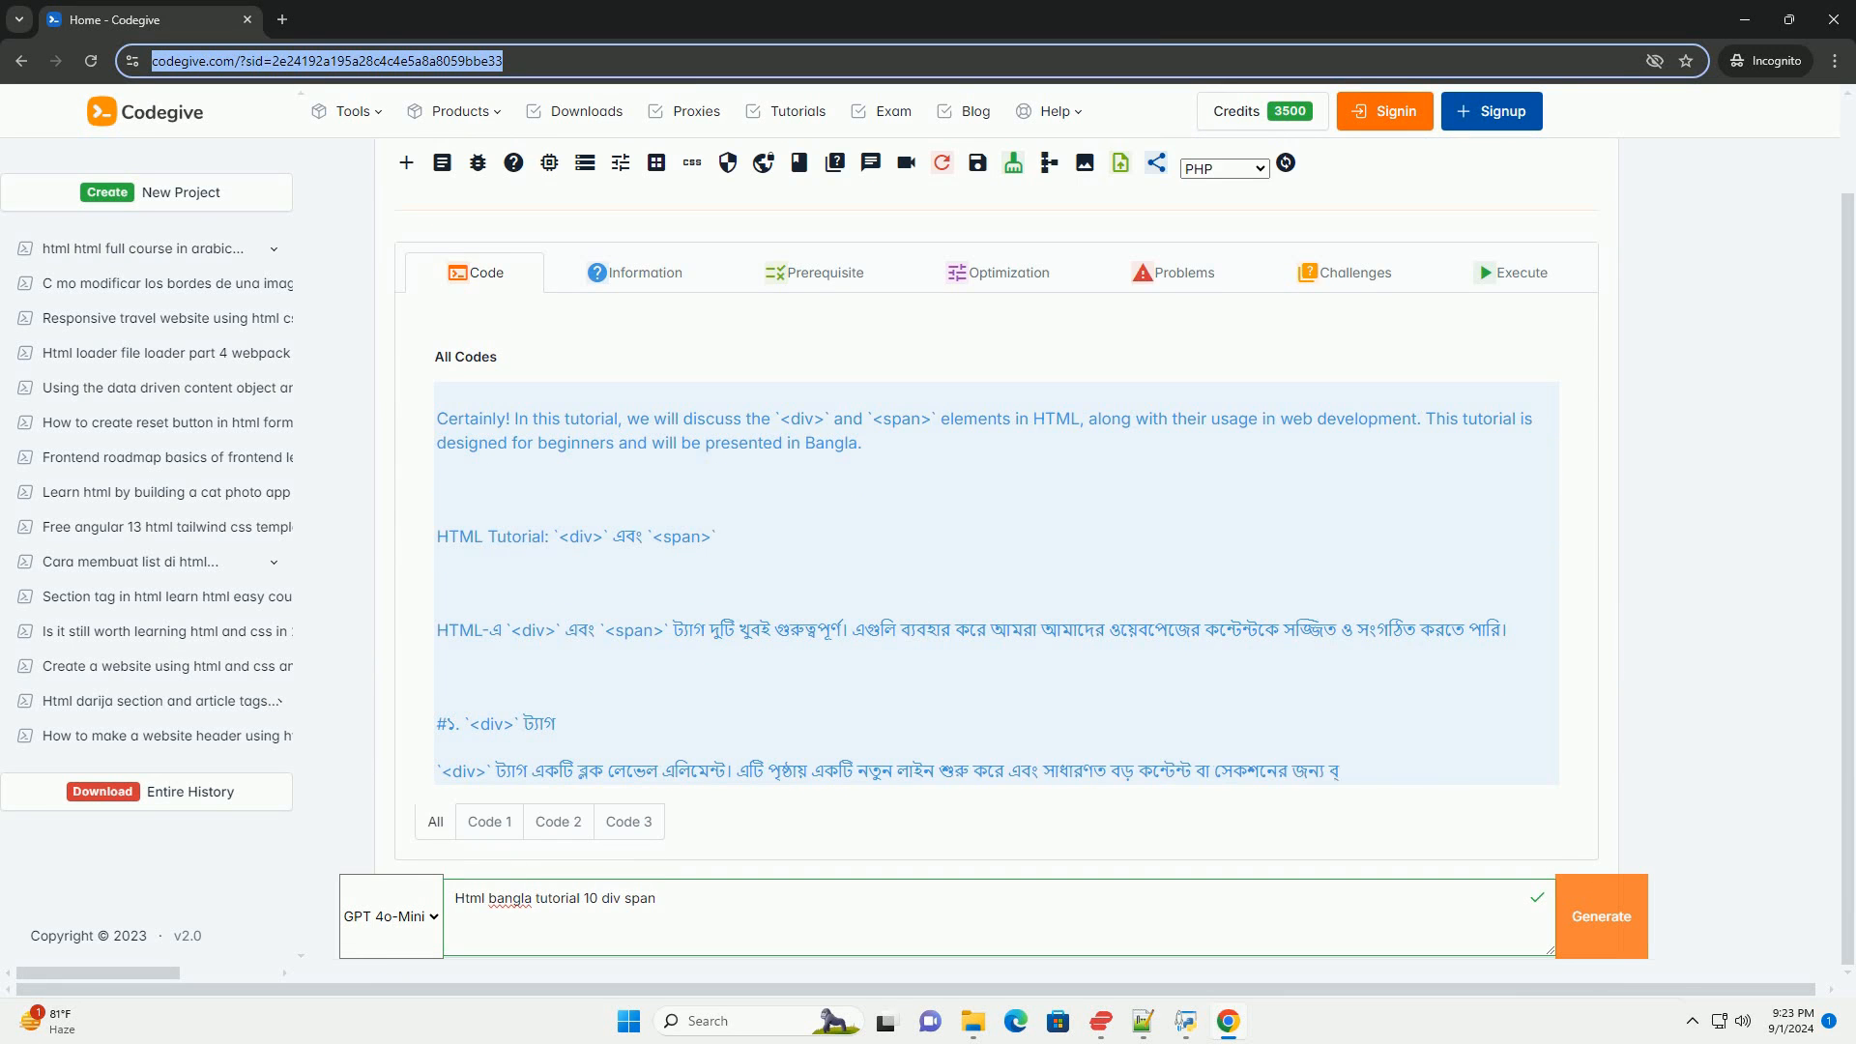
{"action": "scroll", "scroll_direction": "down", "scroll_amount": 3}
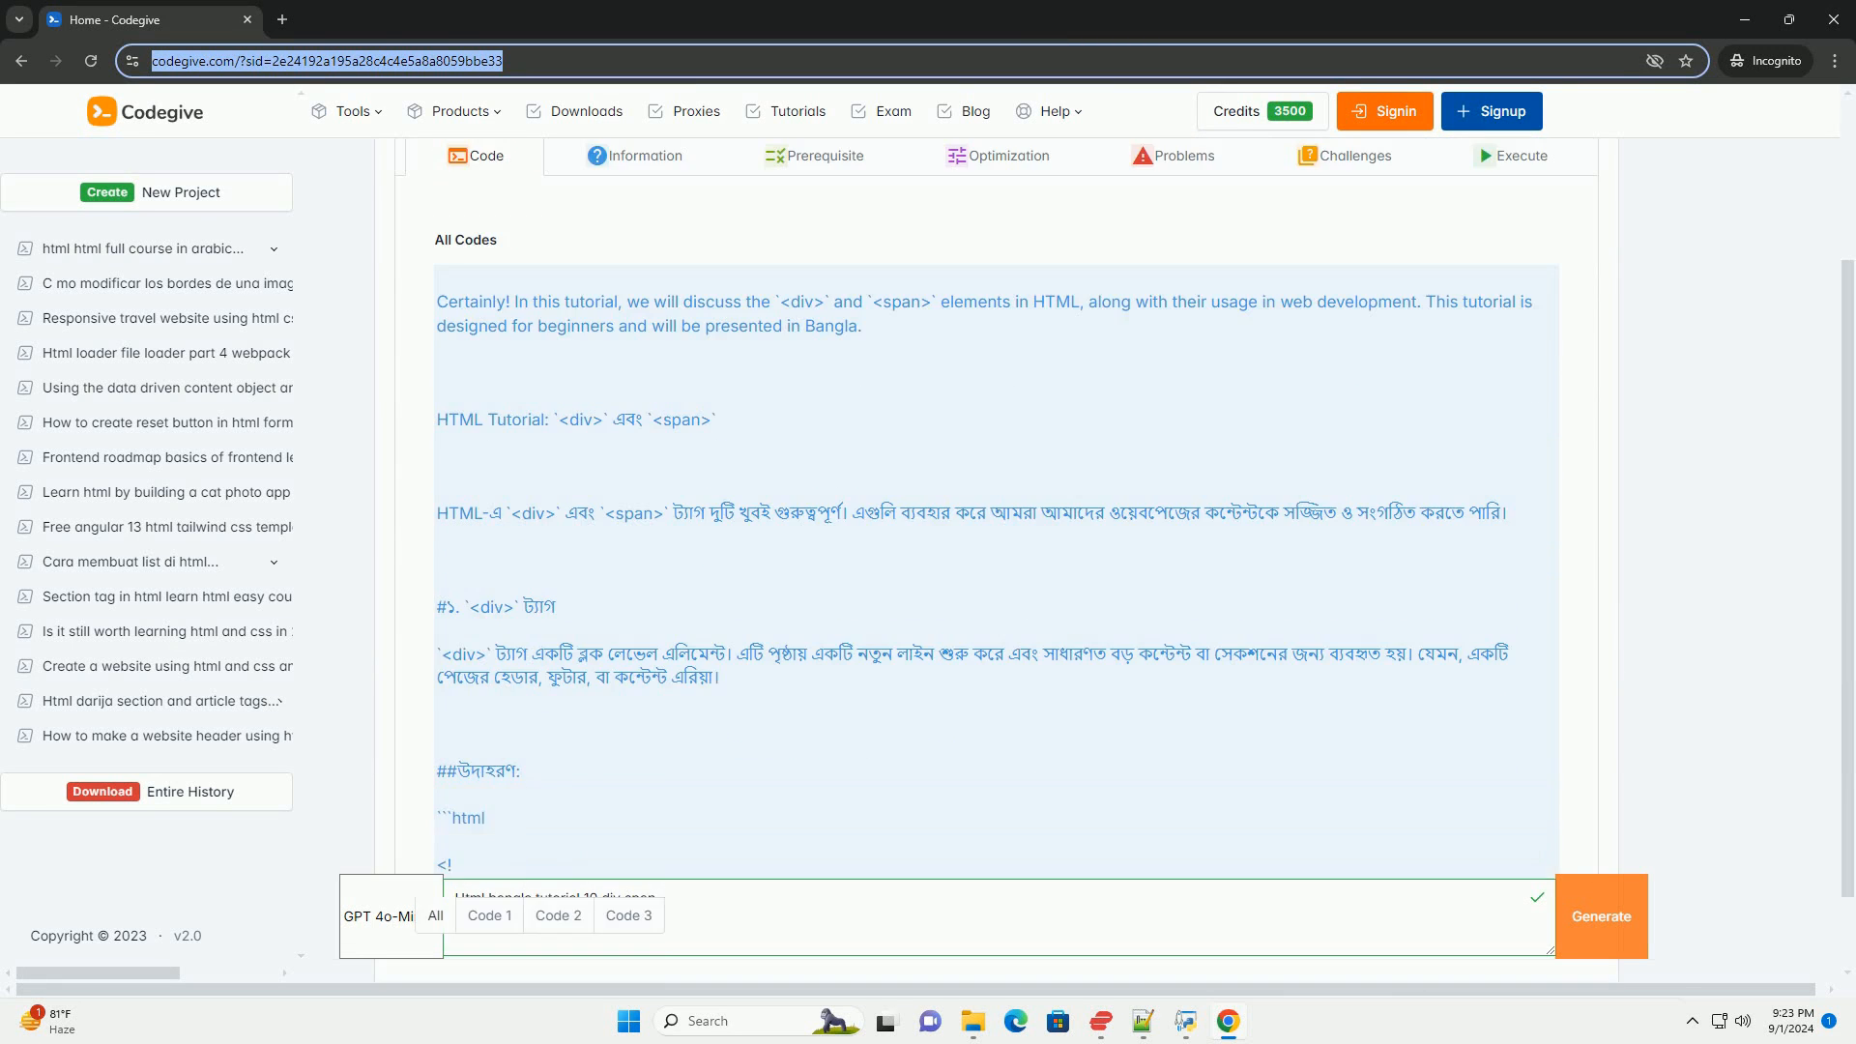
{"action": "scroll", "scroll_direction": "down", "scroll_amount": 3}
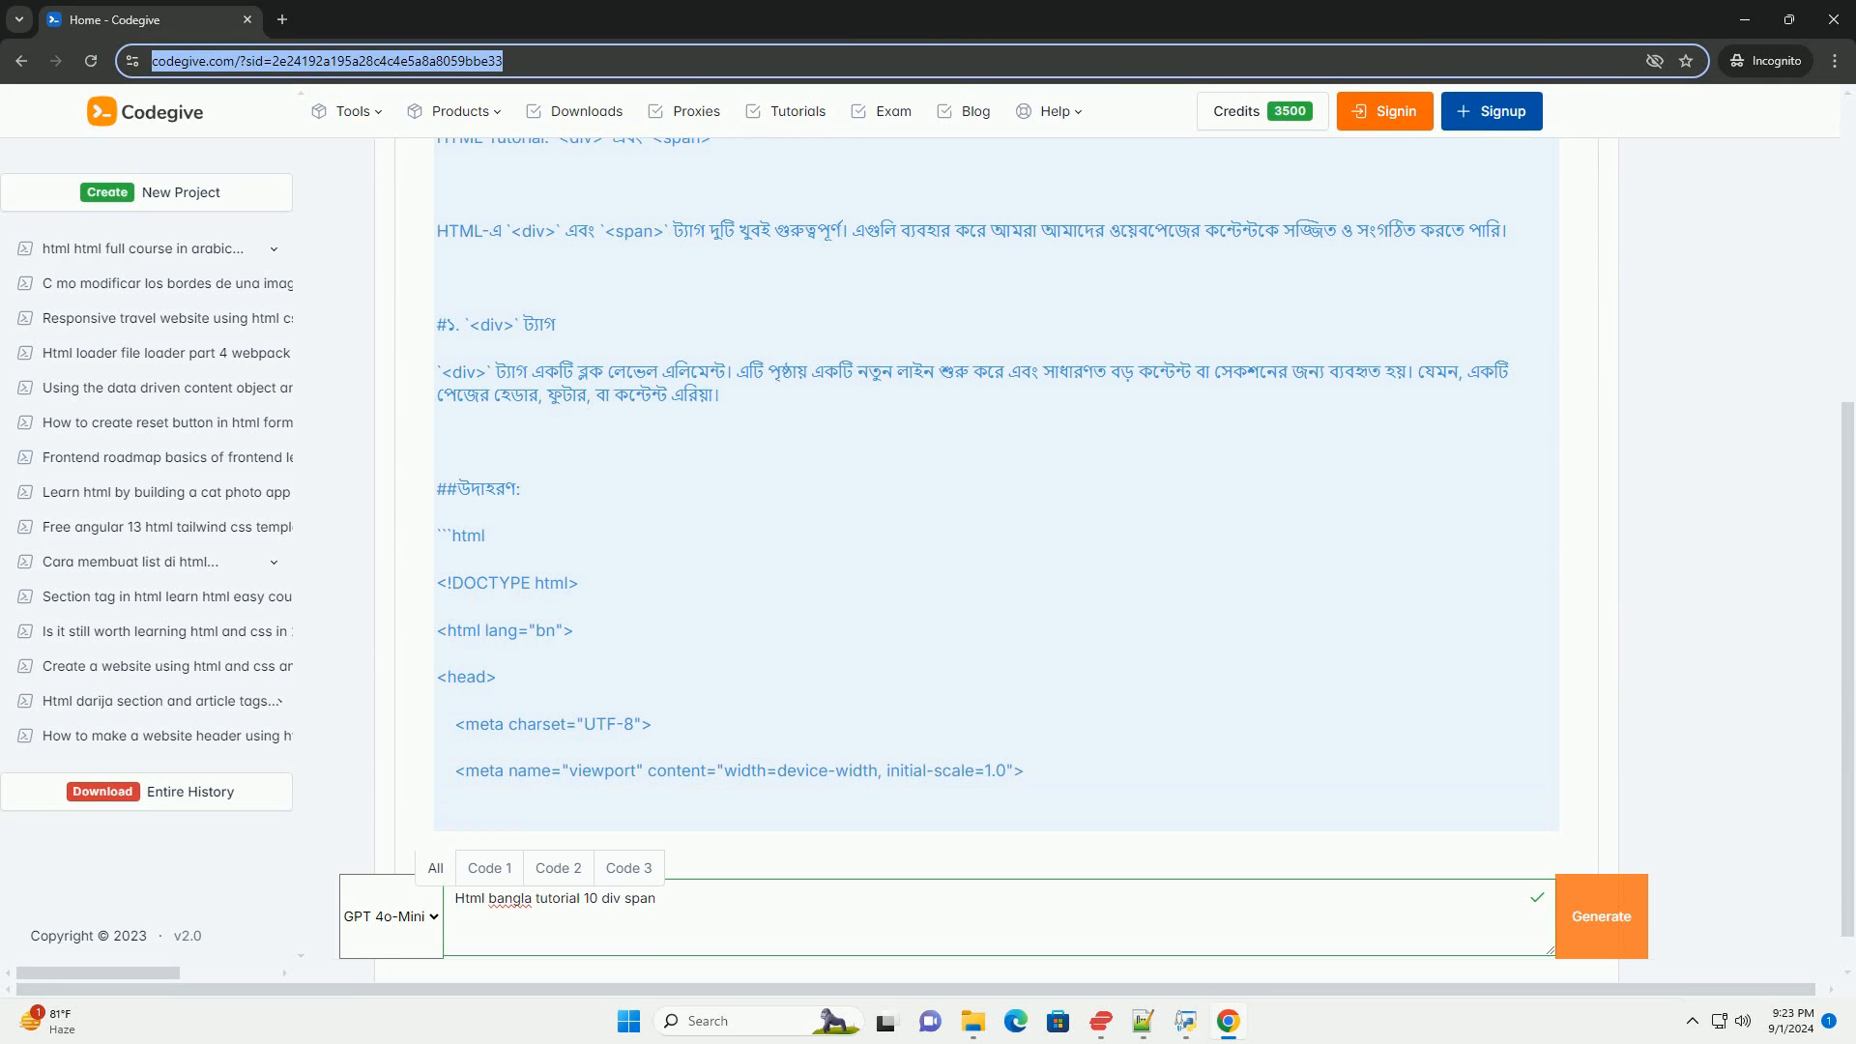
{"action": "scroll", "scroll_direction": "down", "scroll_amount": 3}
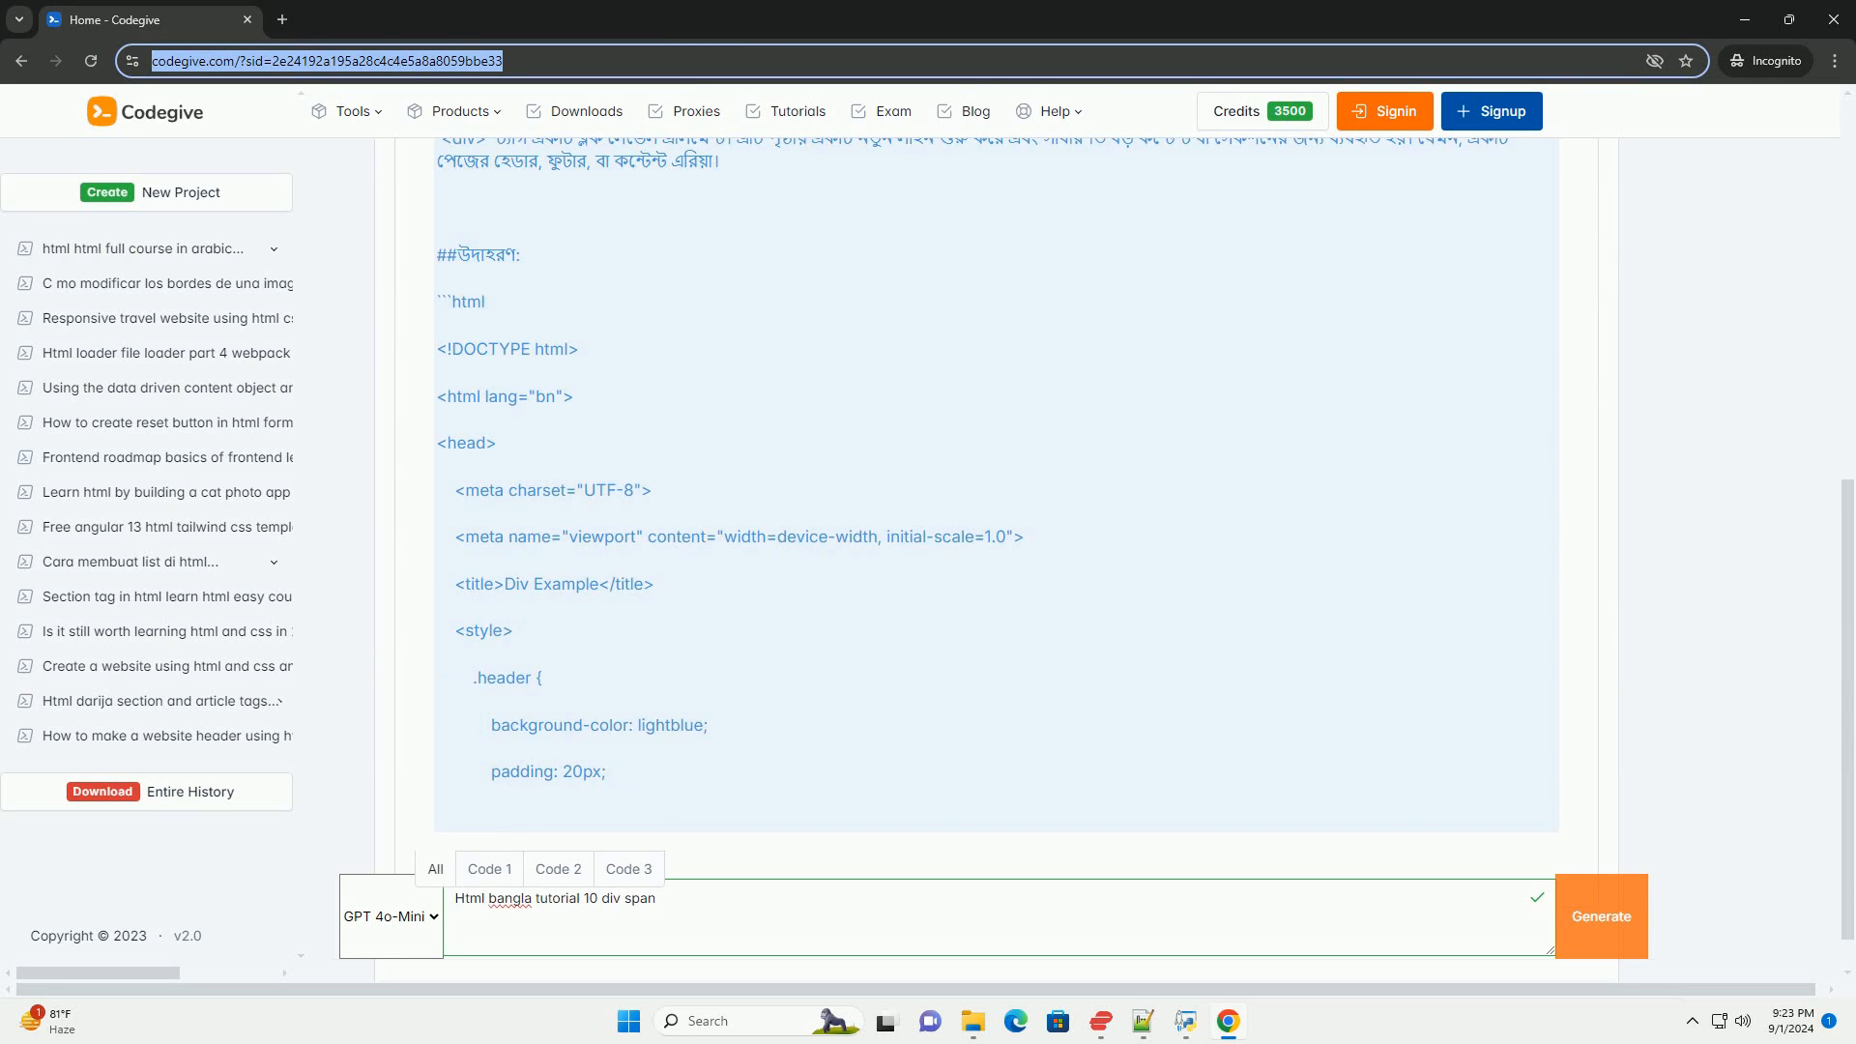
{"action": "scroll", "scroll_direction": "down", "scroll_amount": 3}
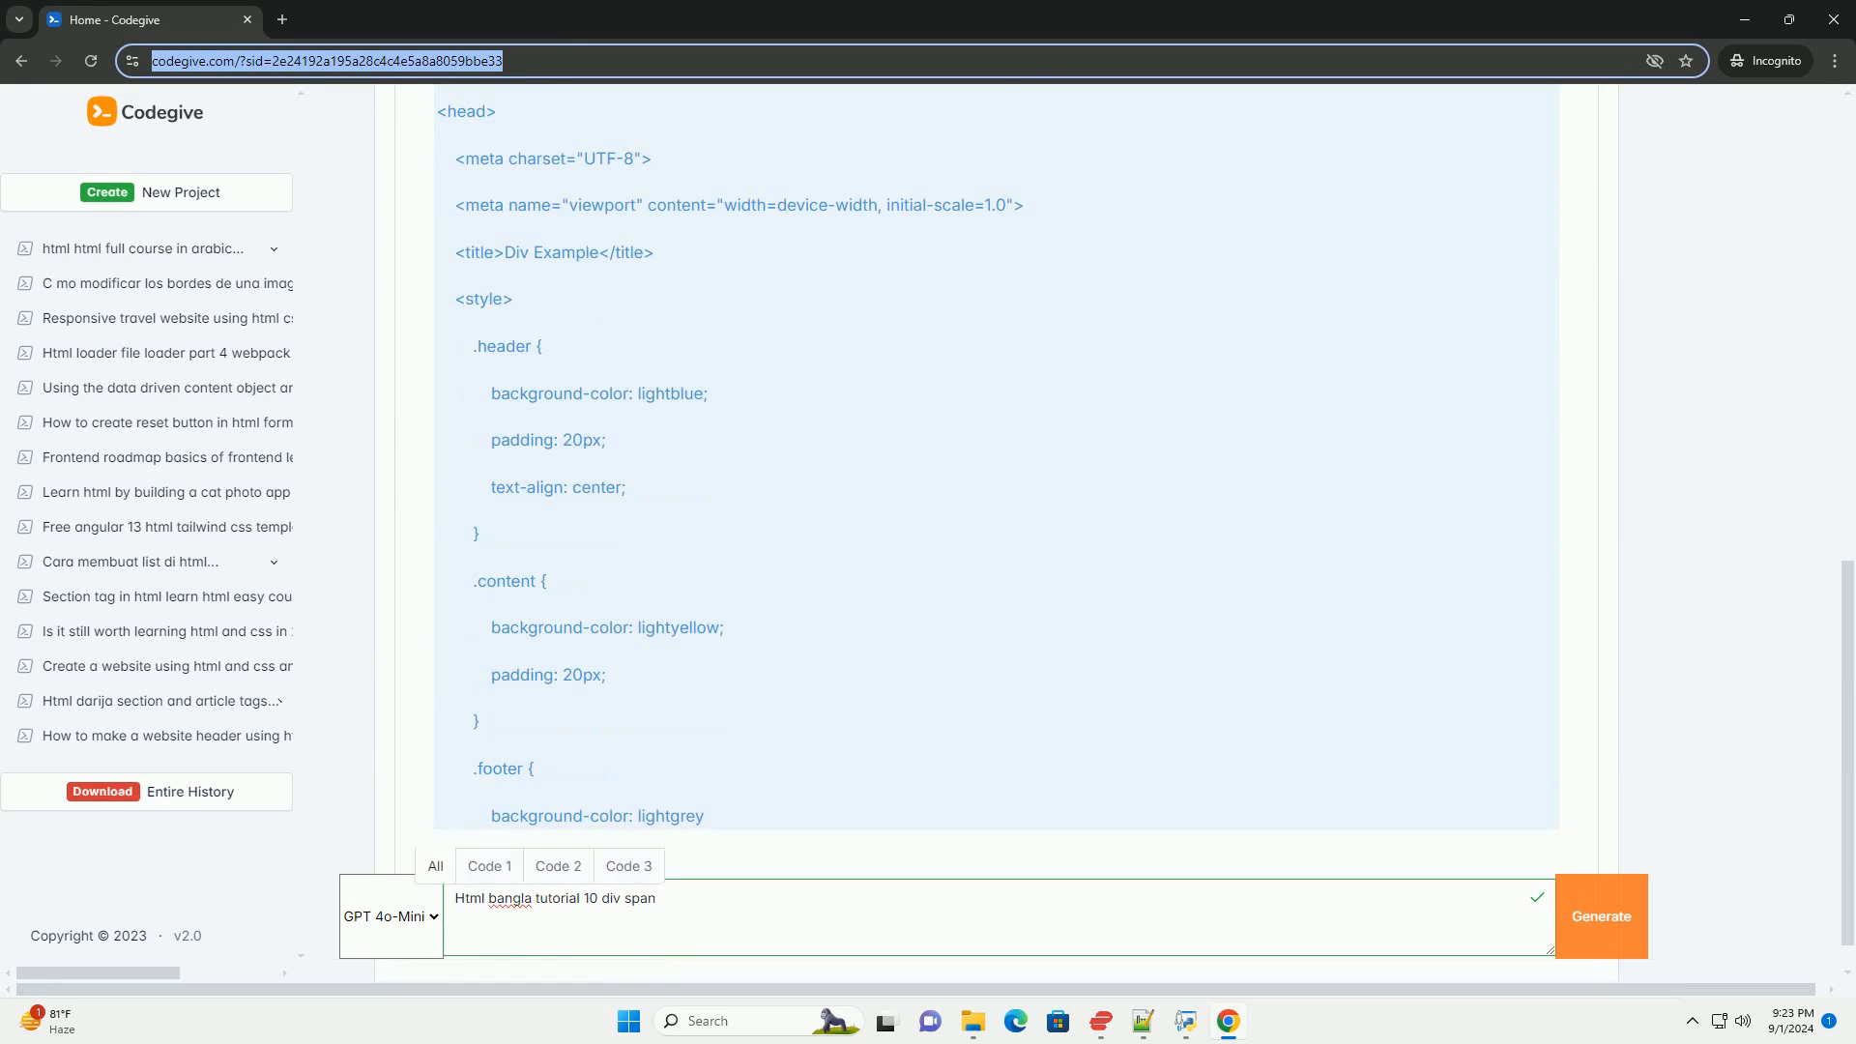
{"action": "scroll", "scroll_direction": "down", "scroll_amount": 3}
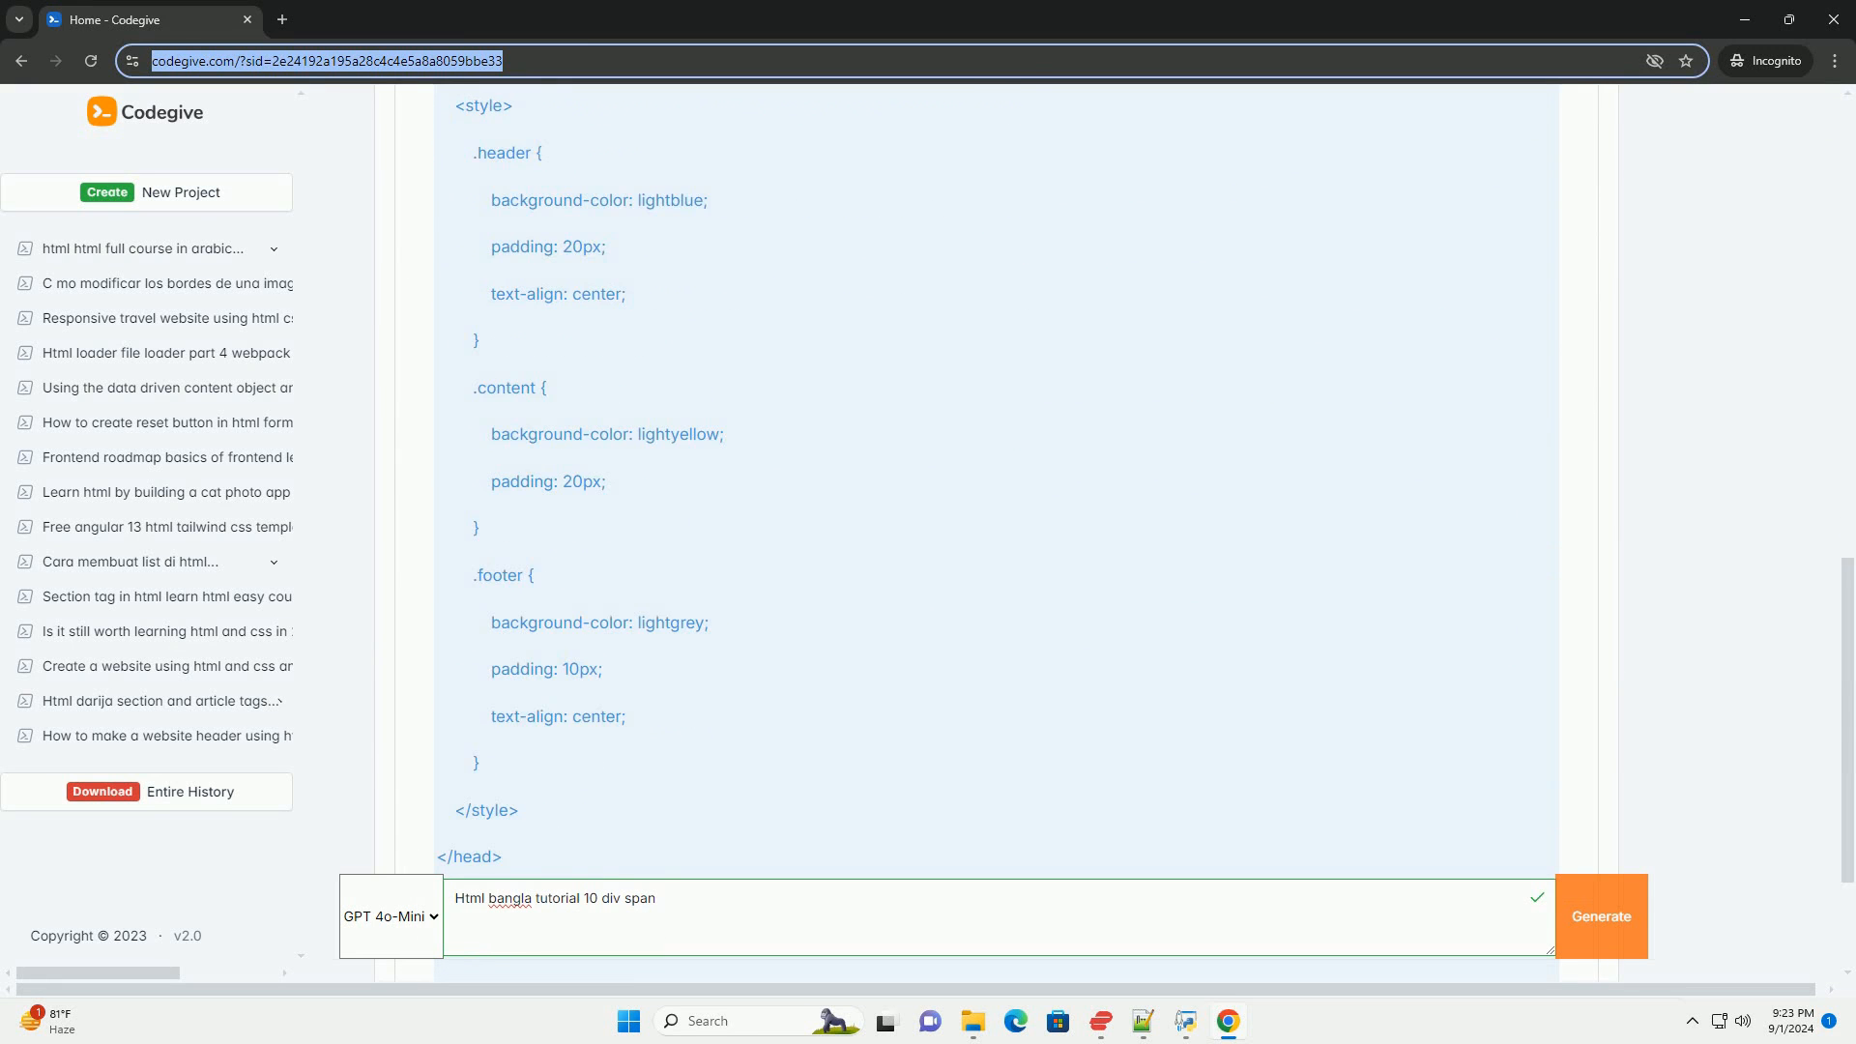
{"action": "scroll", "scroll_direction": "down", "scroll_amount": 3}
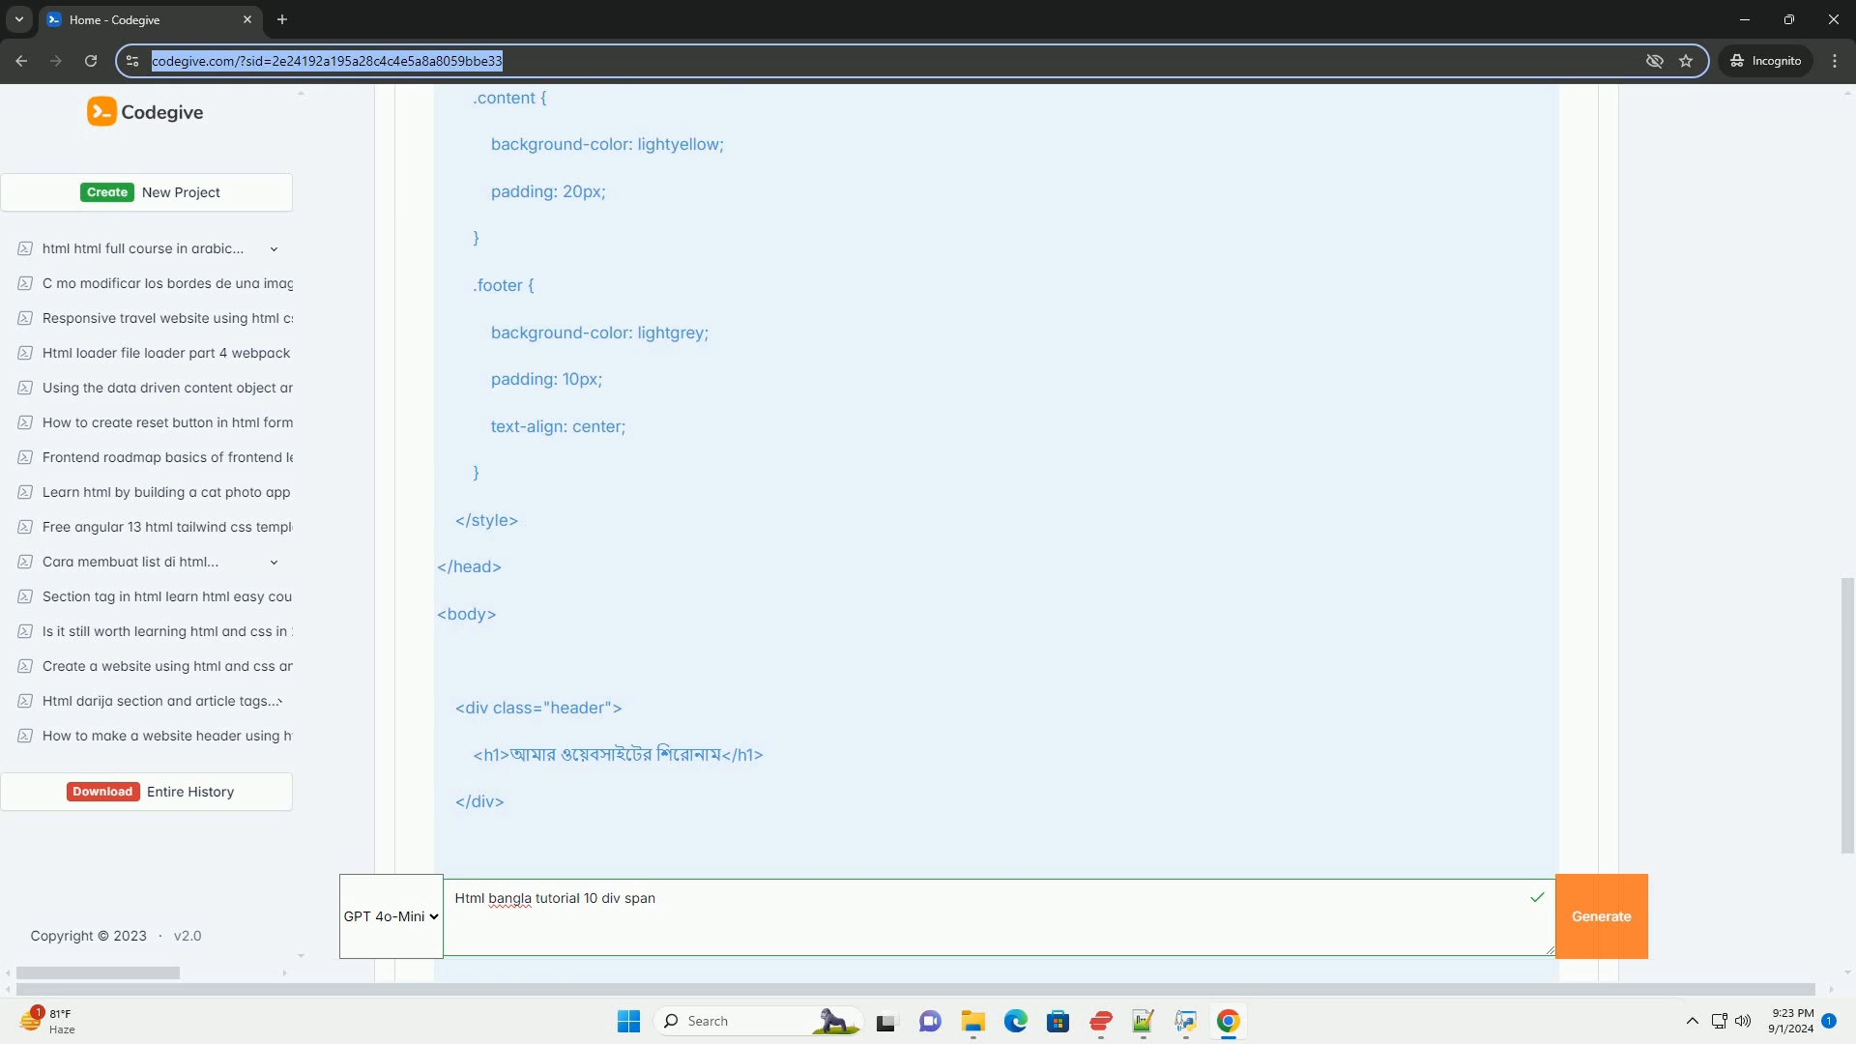
{"action": "scroll", "scroll_direction": "down", "scroll_amount": 3}
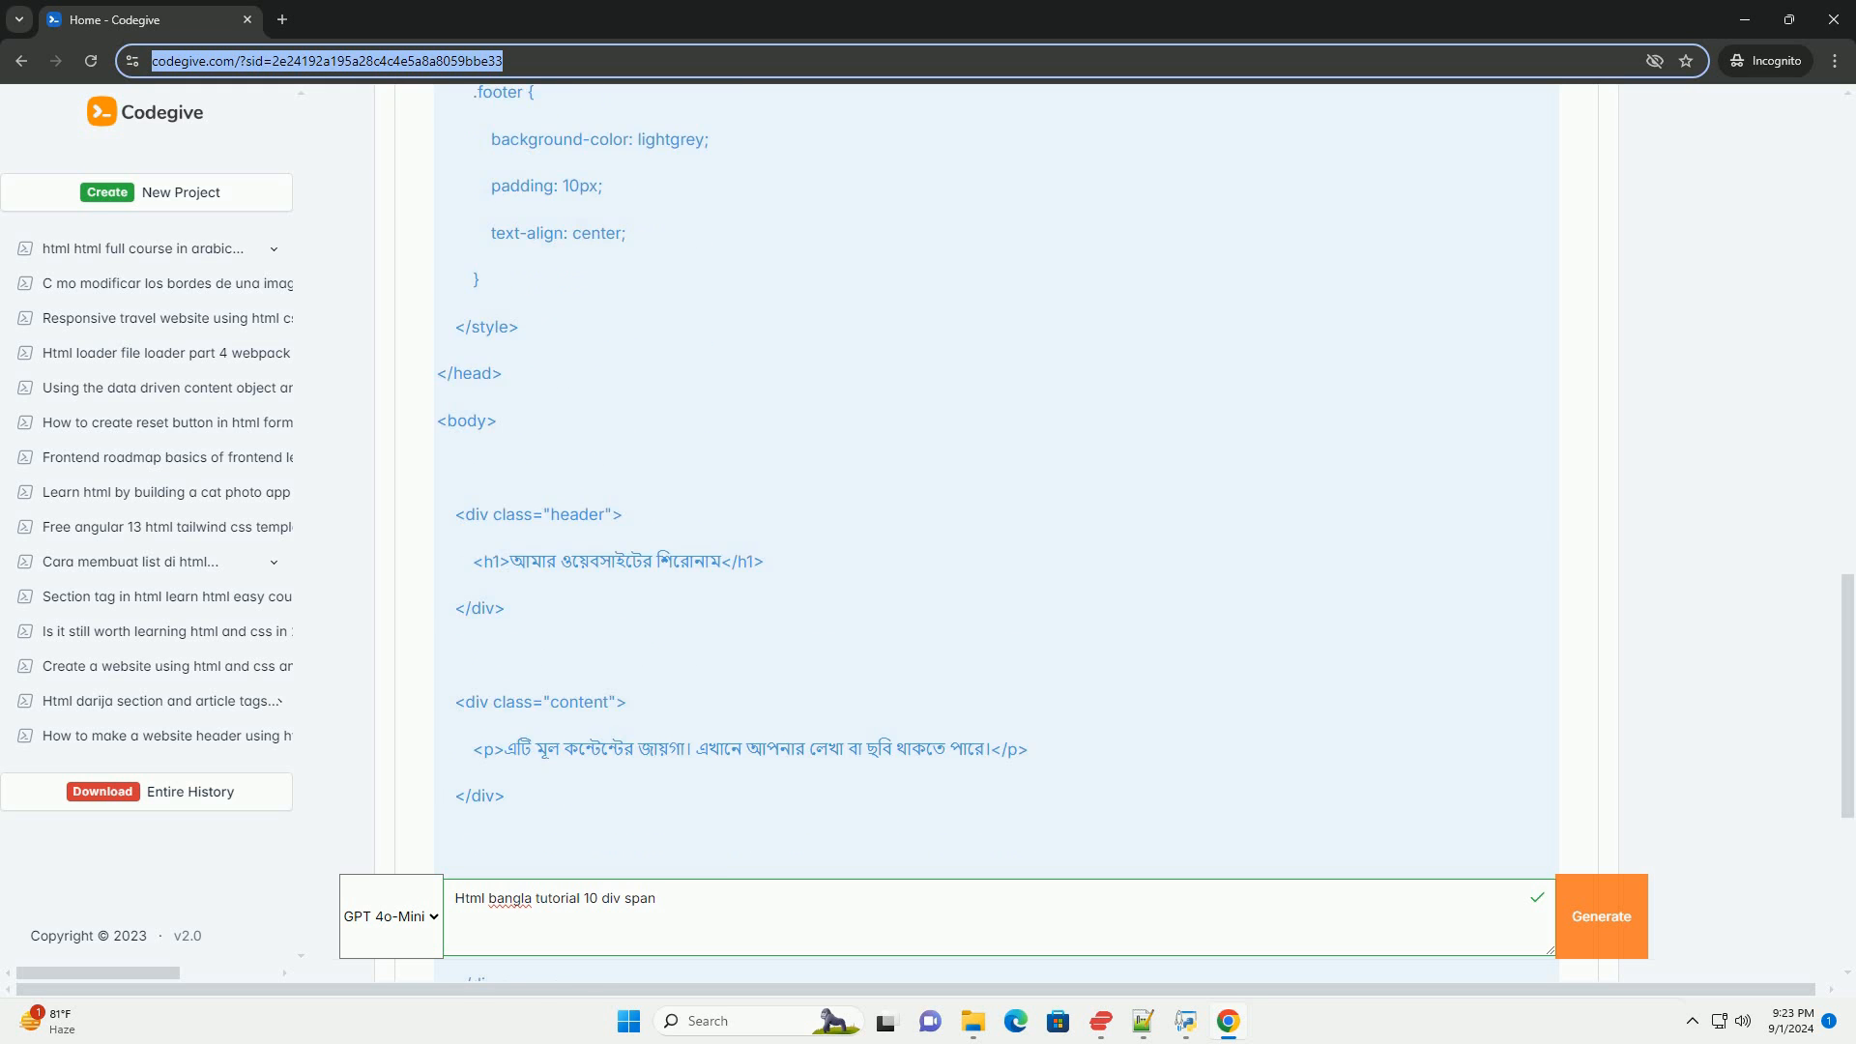
{"action": "scroll", "scroll_direction": "down", "scroll_amount": 3}
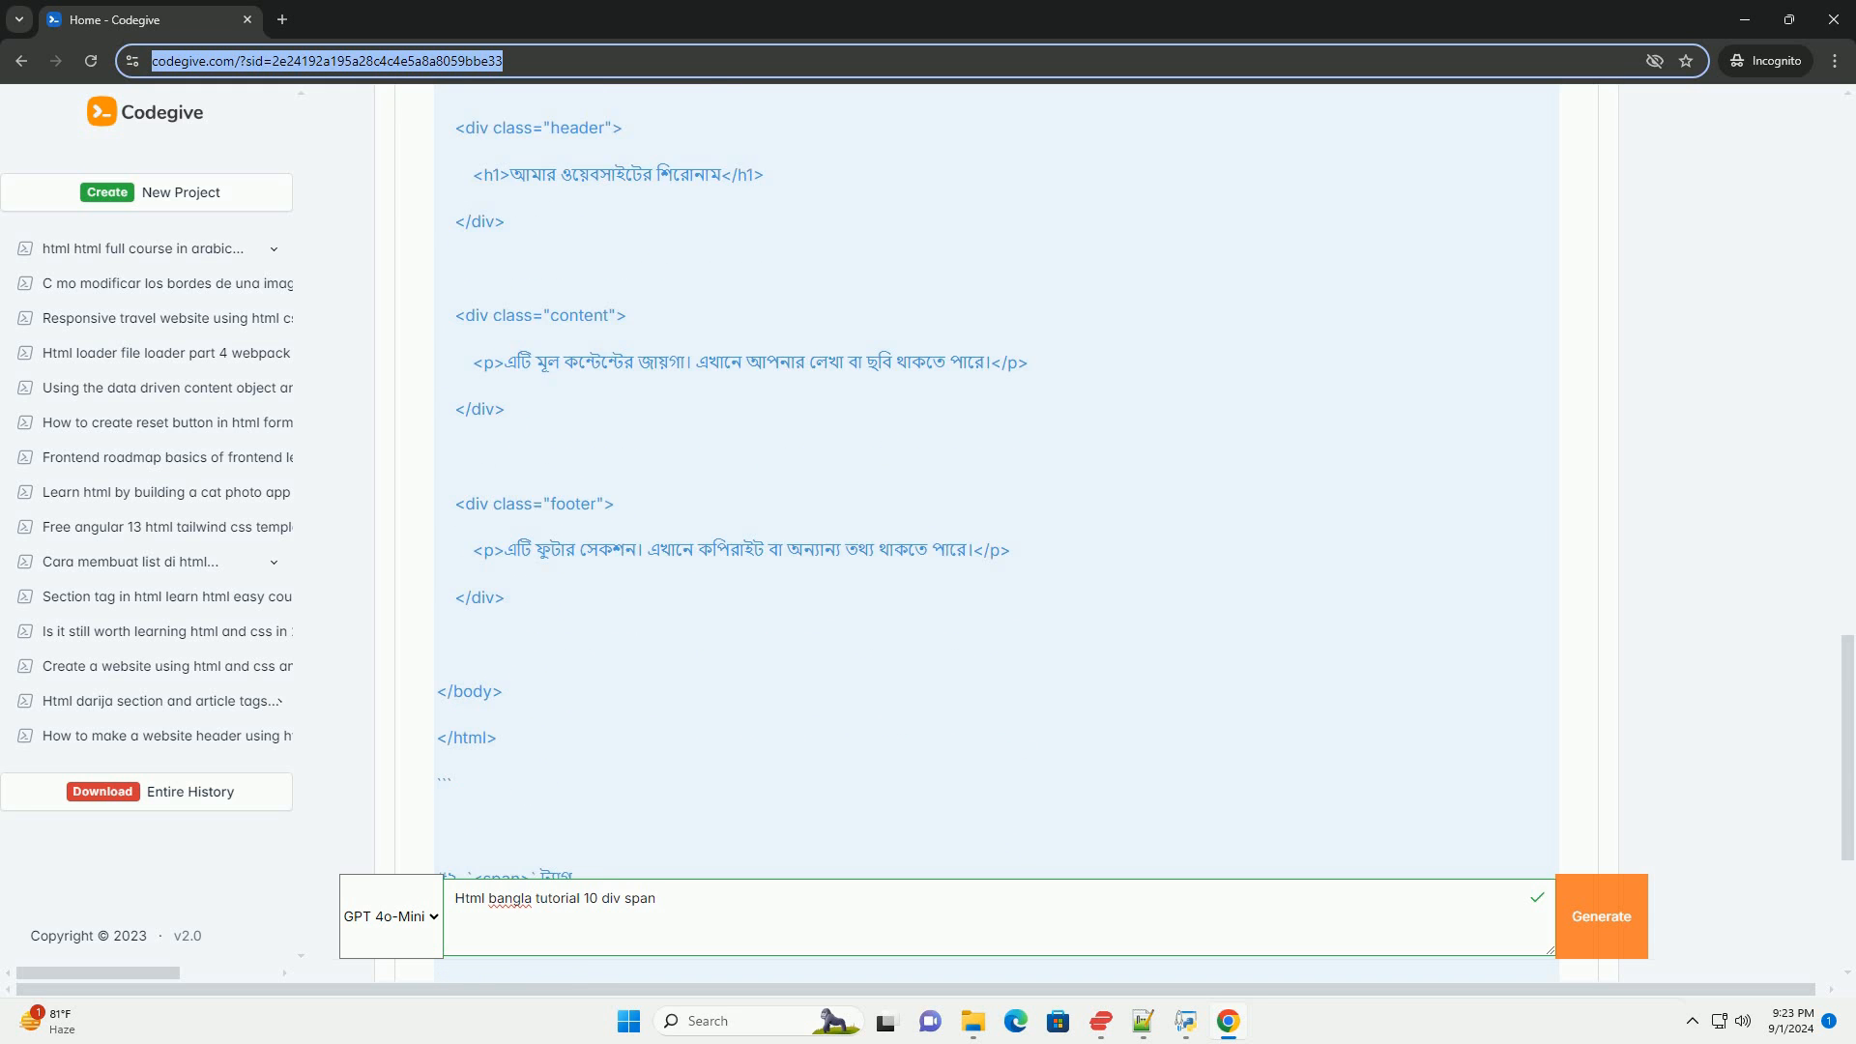
{"action": "scroll", "scroll_direction": "down", "scroll_amount": 3}
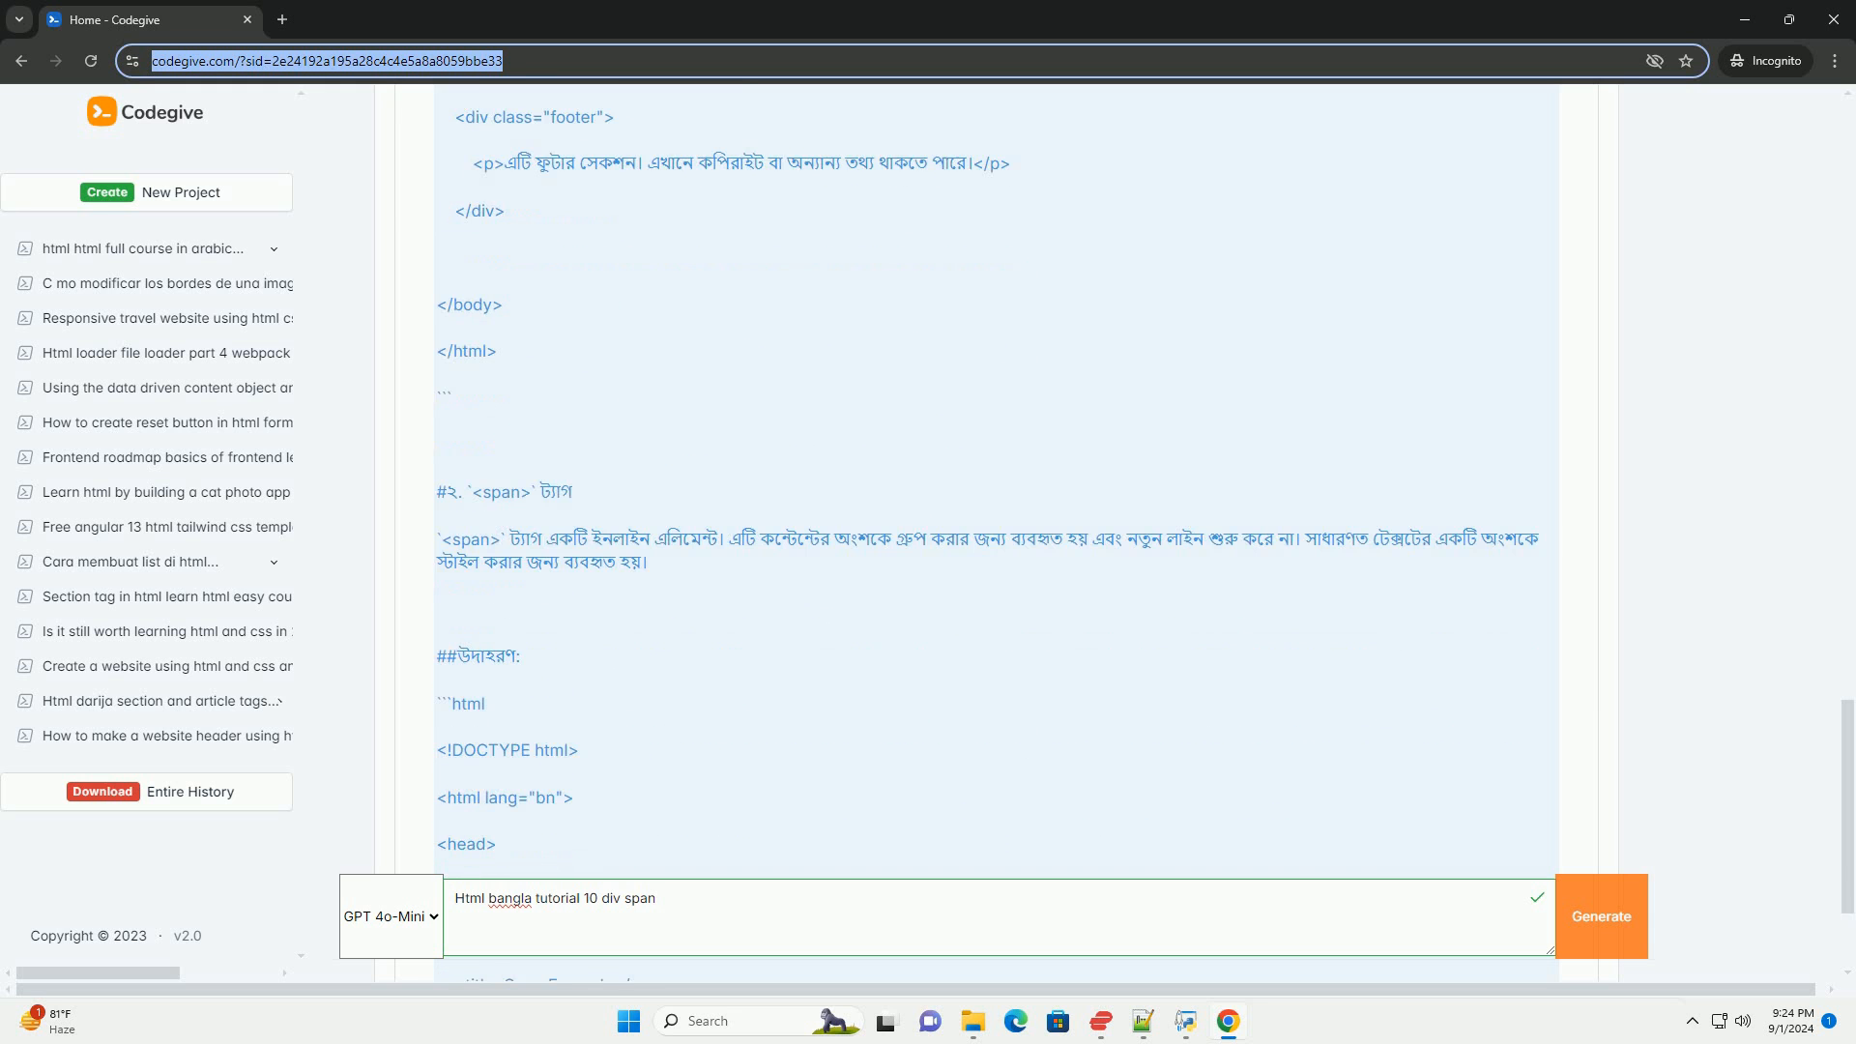
{"action": "scroll", "scroll_direction": "down", "scroll_amount": 3}
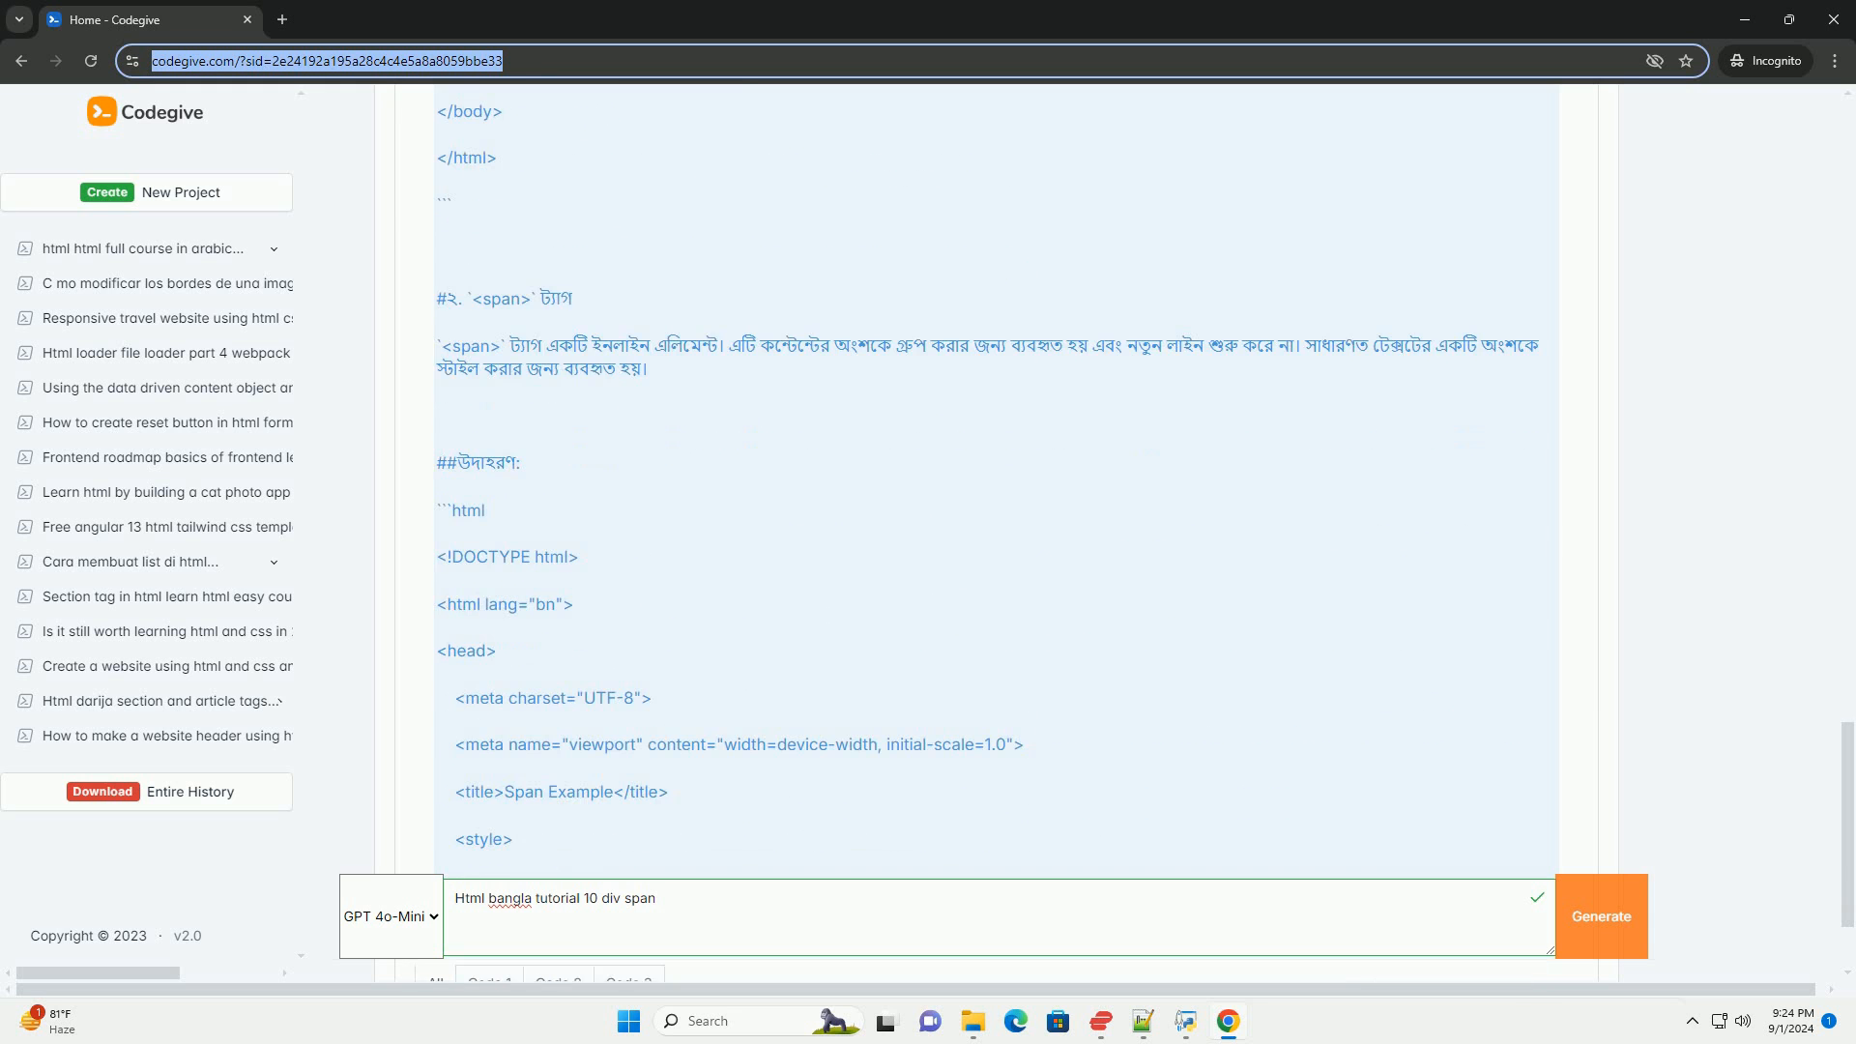
{"action": "scroll", "scroll_direction": "down", "scroll_amount": 3}
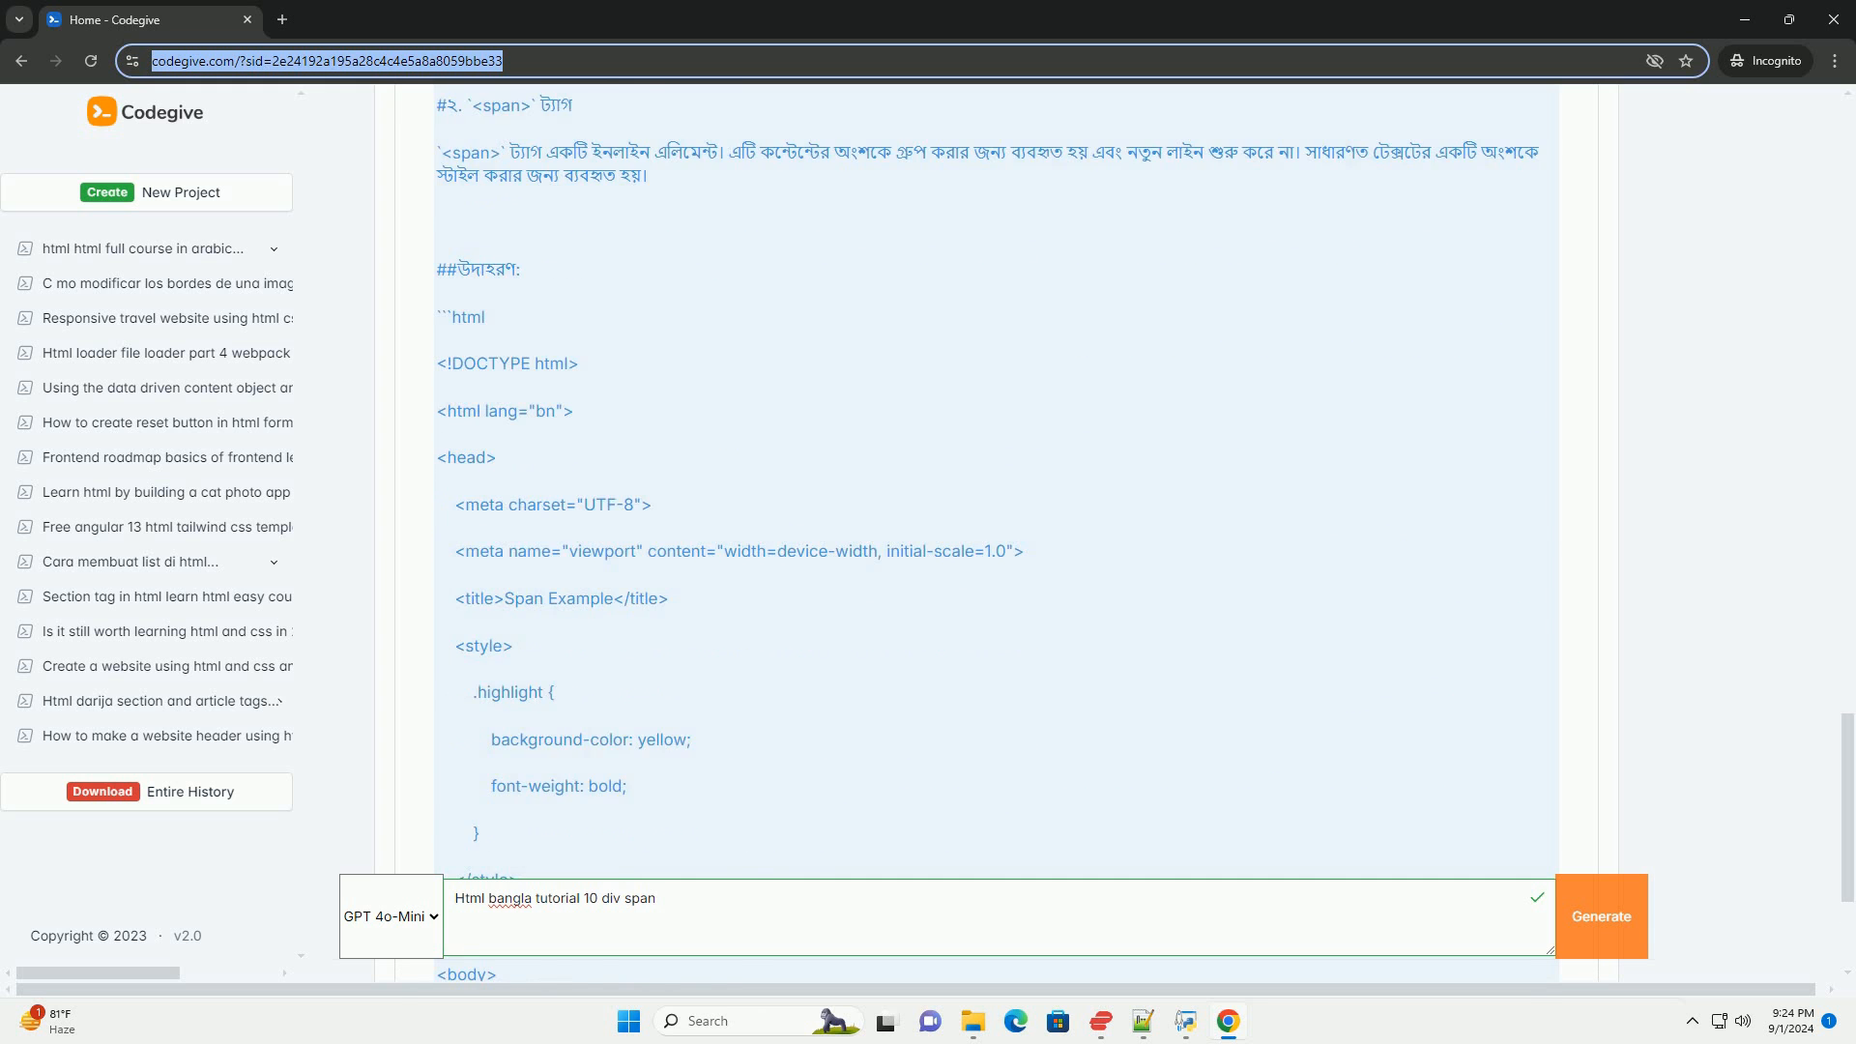
{"action": "scroll", "scroll_direction": "down", "scroll_amount": 3}
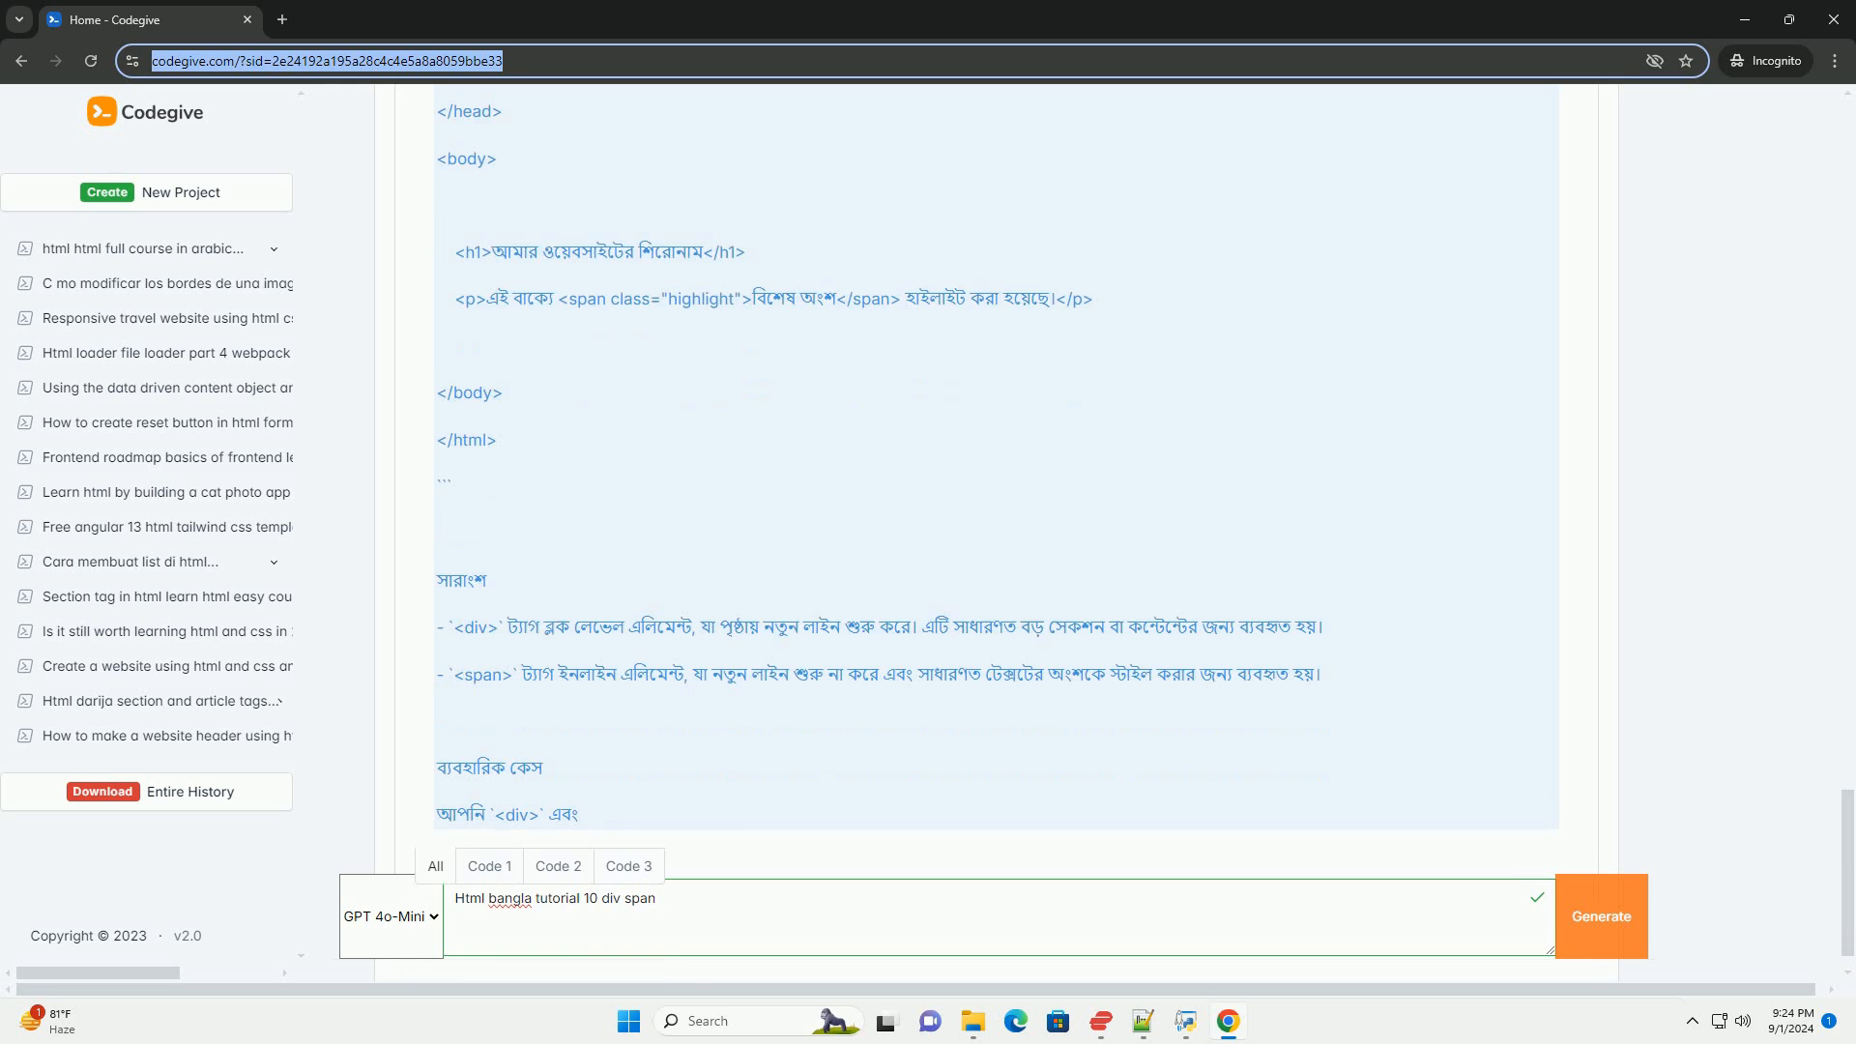
{"action": "scroll", "scroll_direction": "down", "scroll_amount": 3}
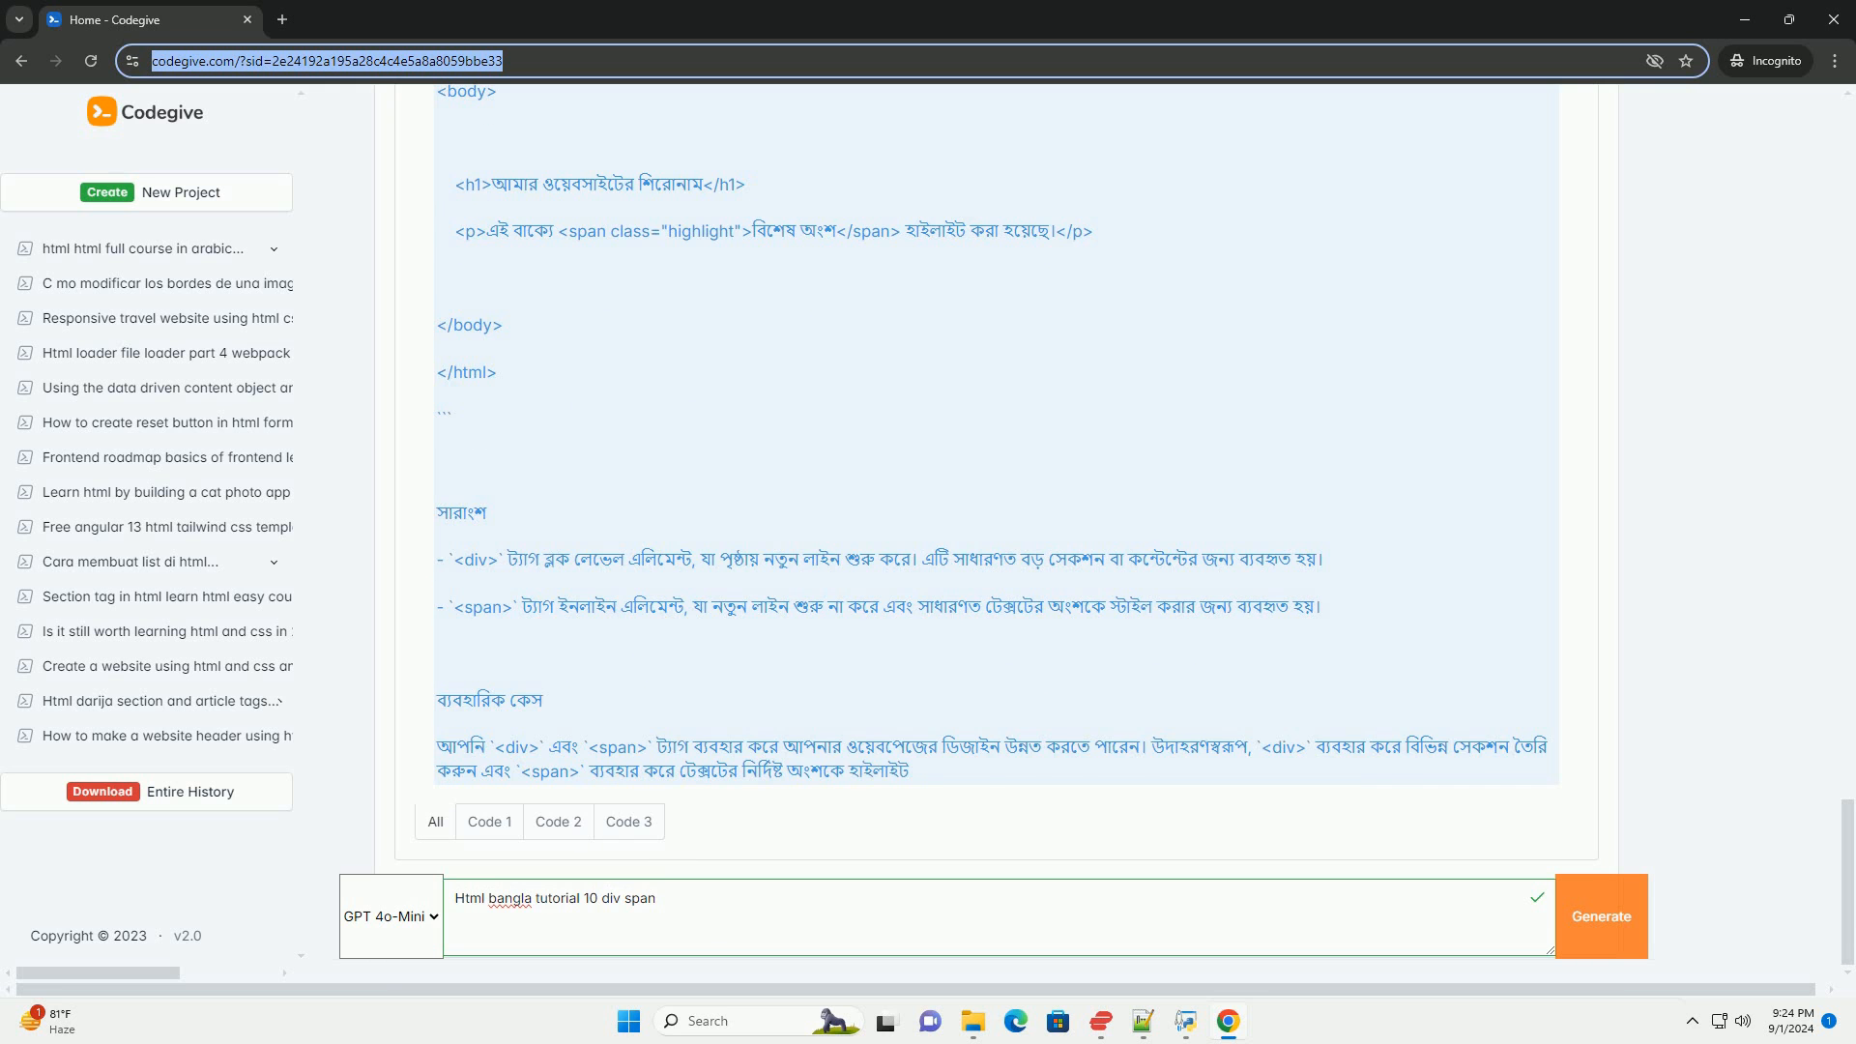
{"action": "scroll", "scroll_direction": "down", "scroll_amount": 3}
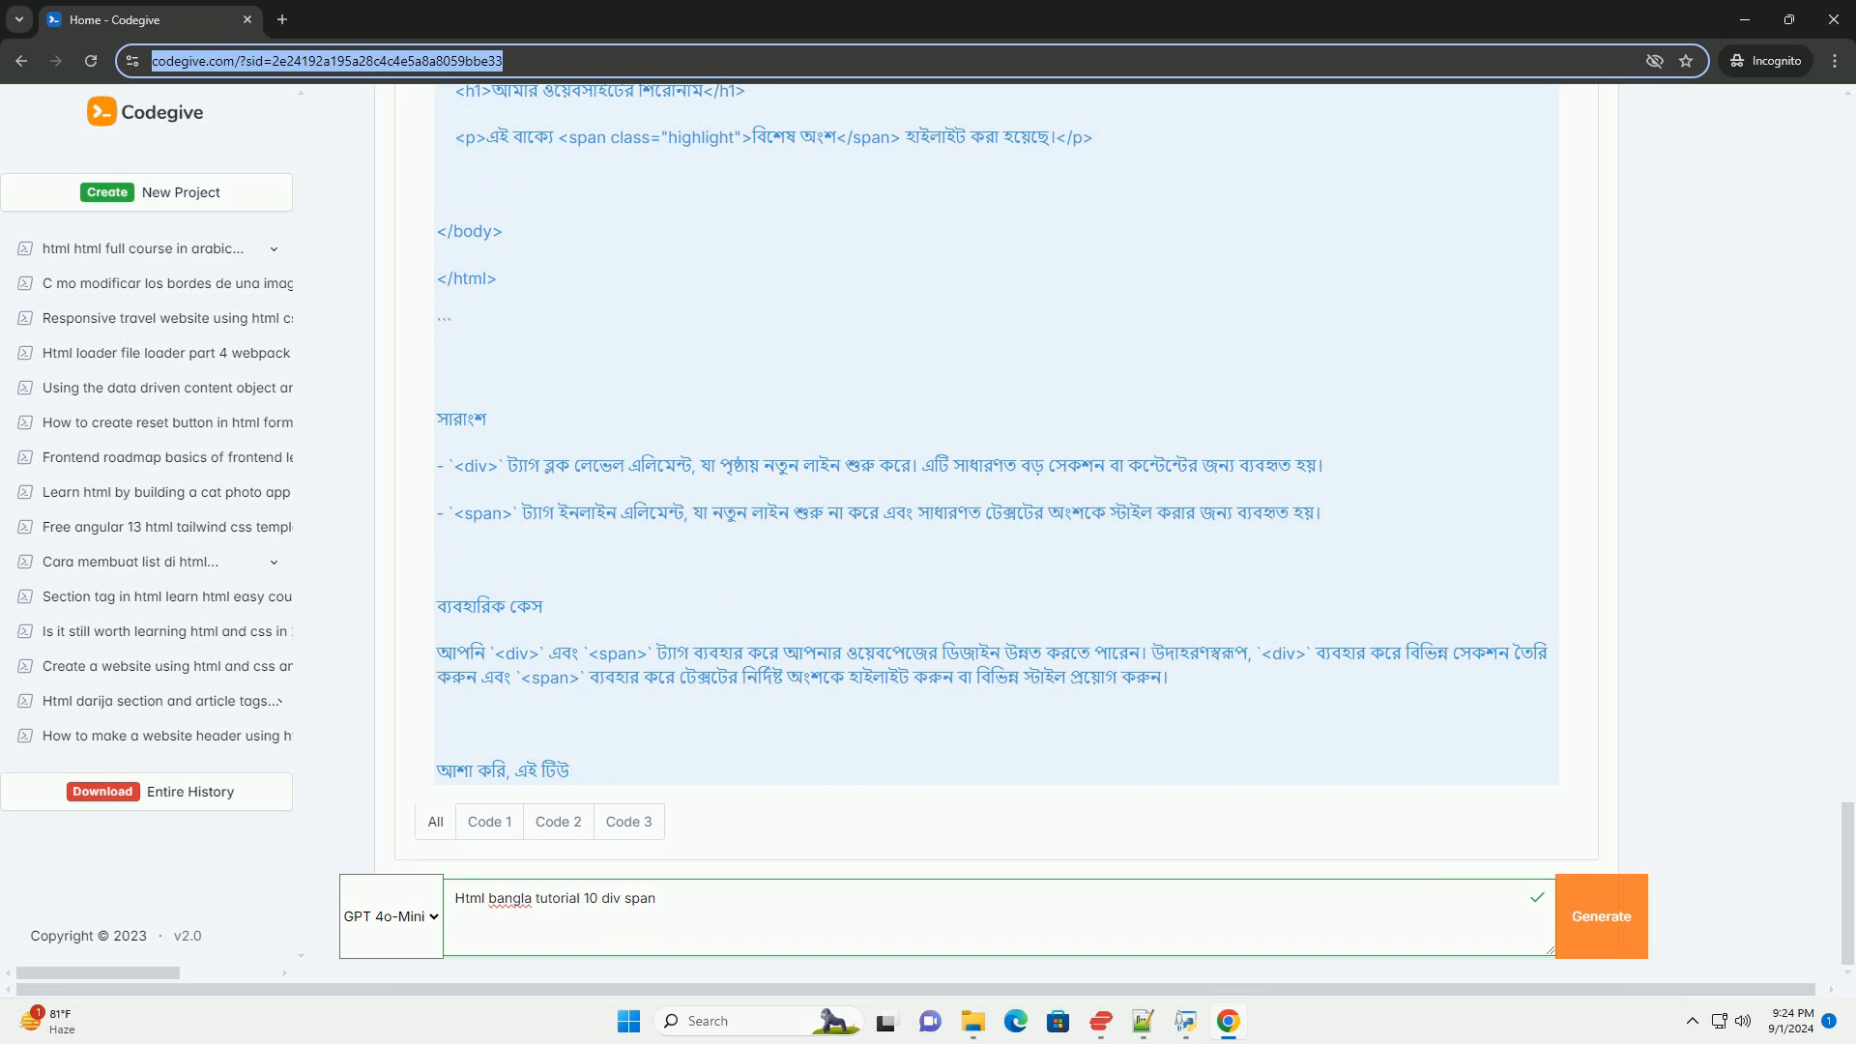